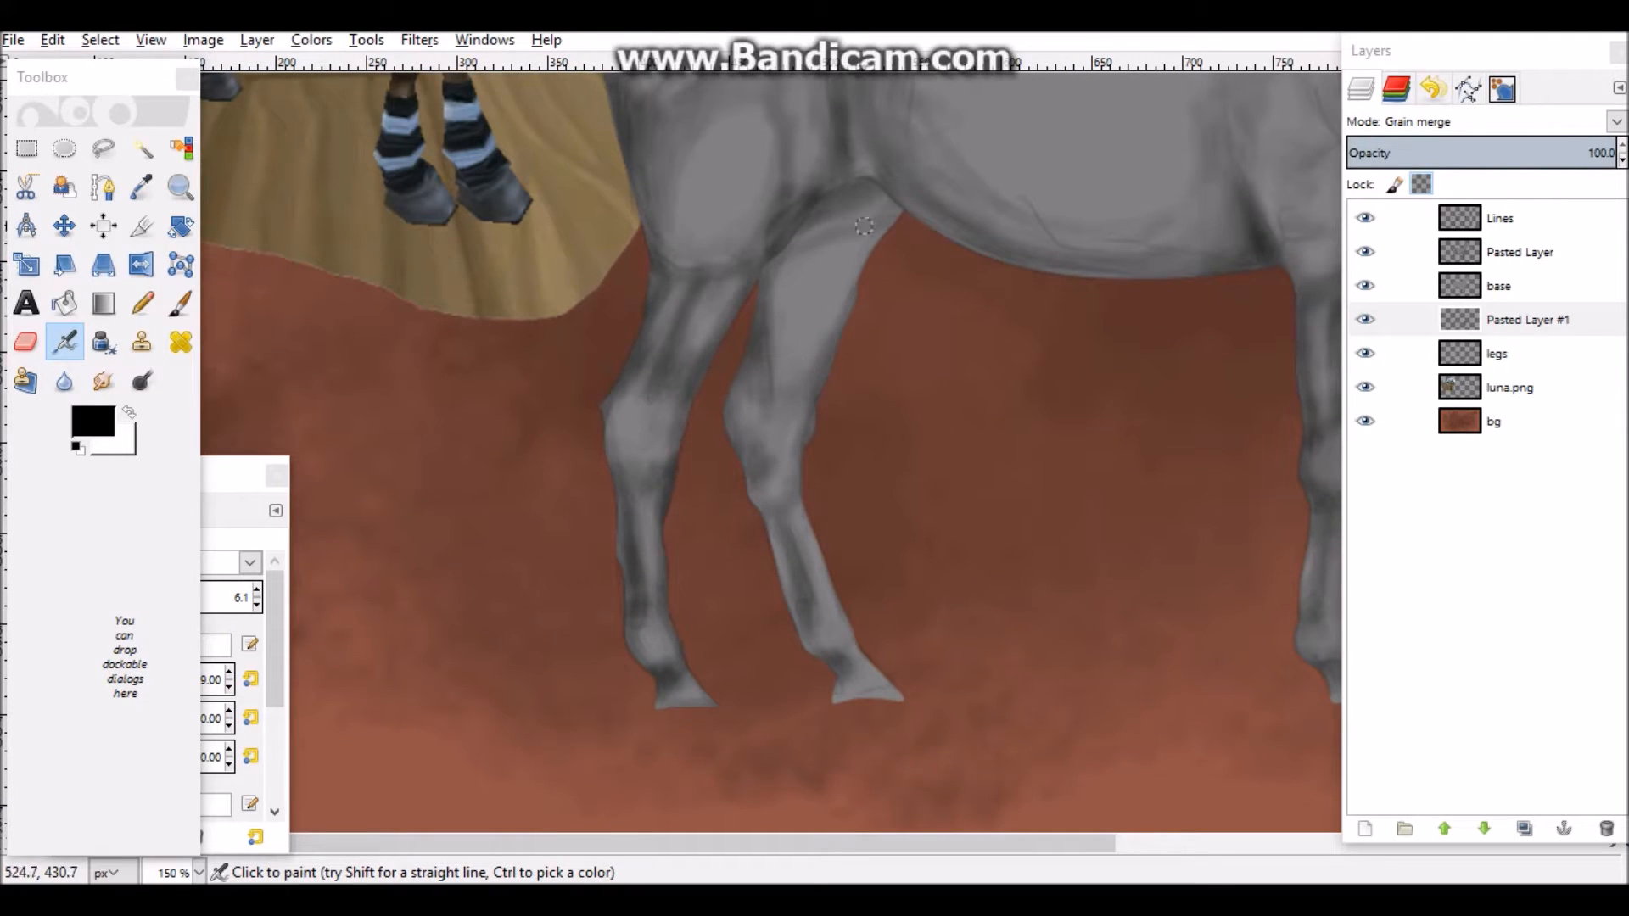
- Scroll the canvas right while shading the legs on the Grain merge layer
scroll("right", 3)
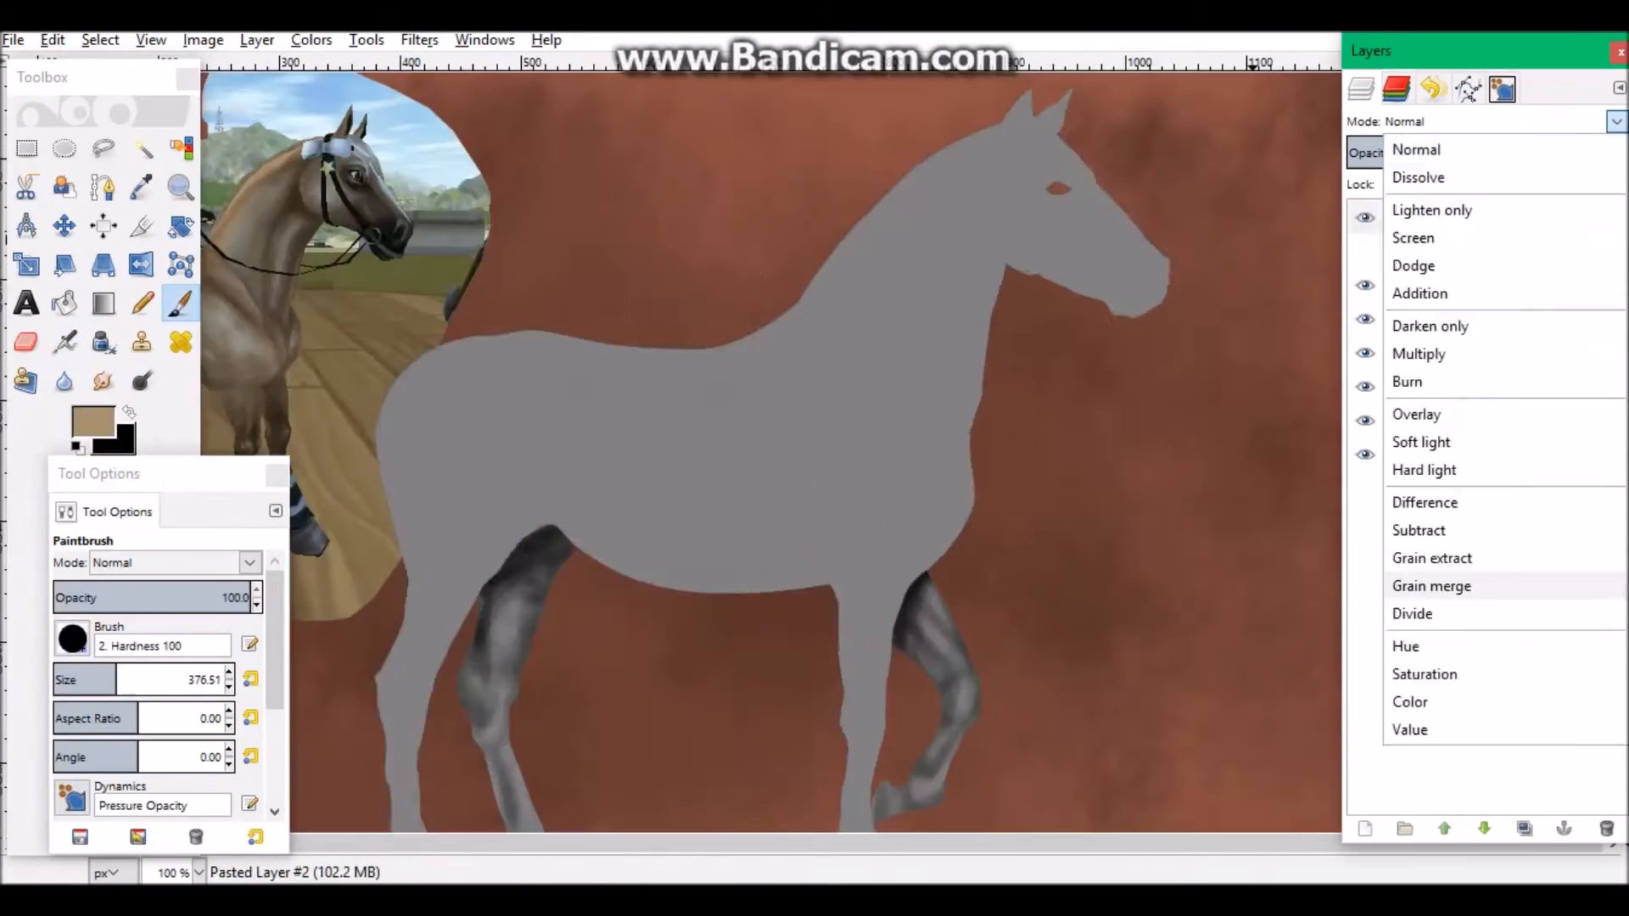
- Paint a dark eye at 1600% with a size-2 Airbrush and add shad and shine layers
left_click(1430, 584)
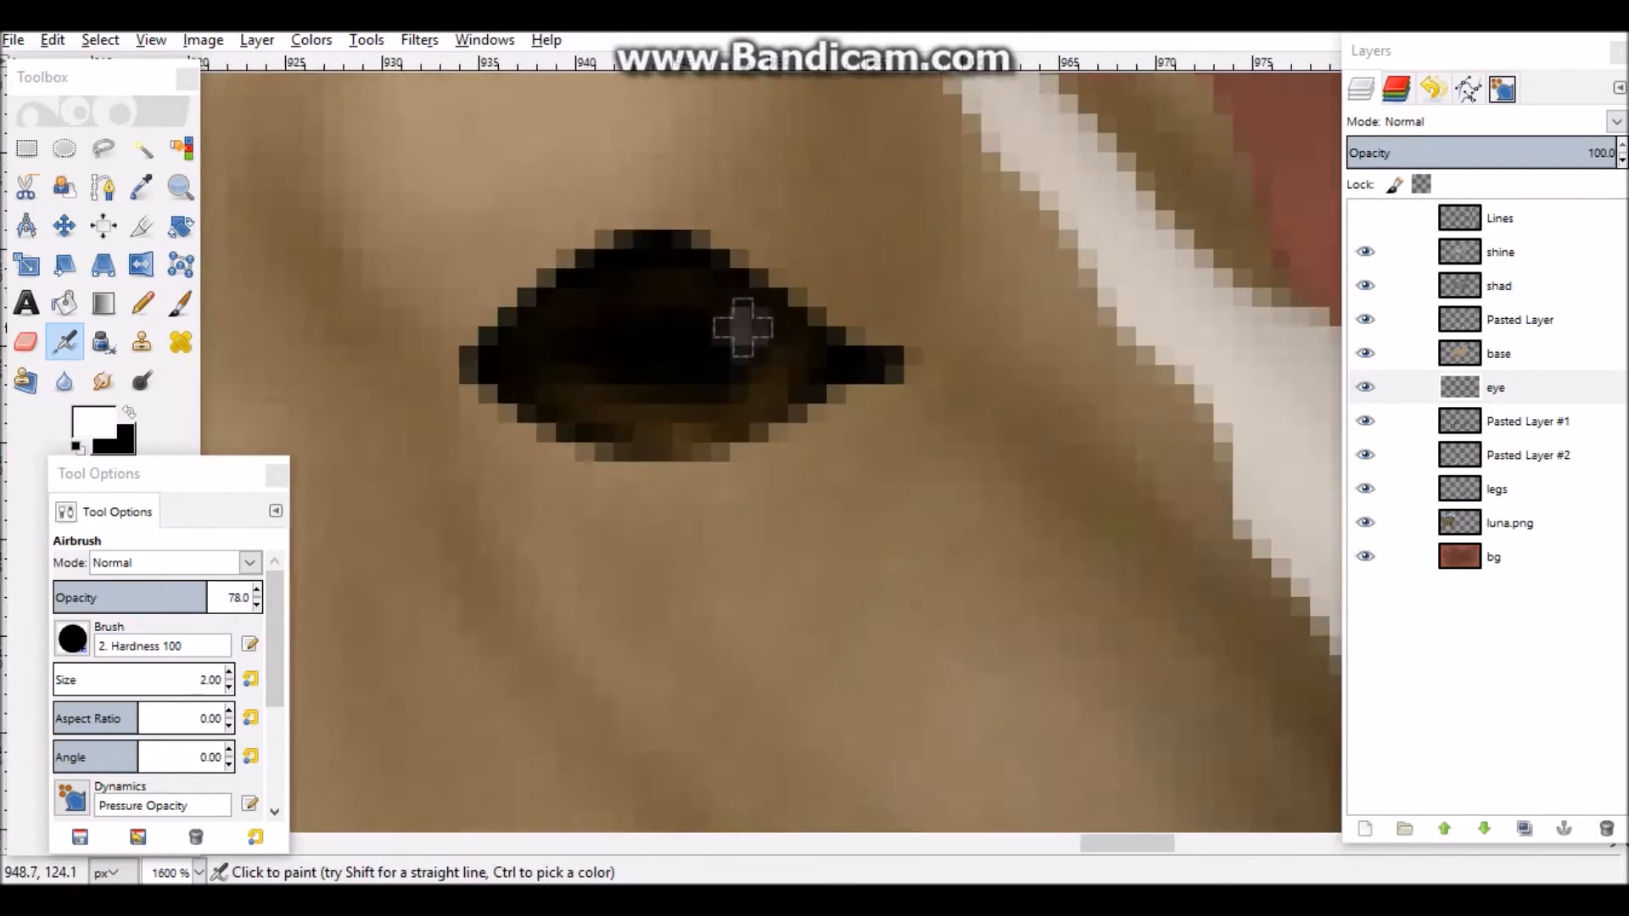
- Group the horse layers into HORSE and paint the white bridle and bit on new layers
left_click(1499, 286)
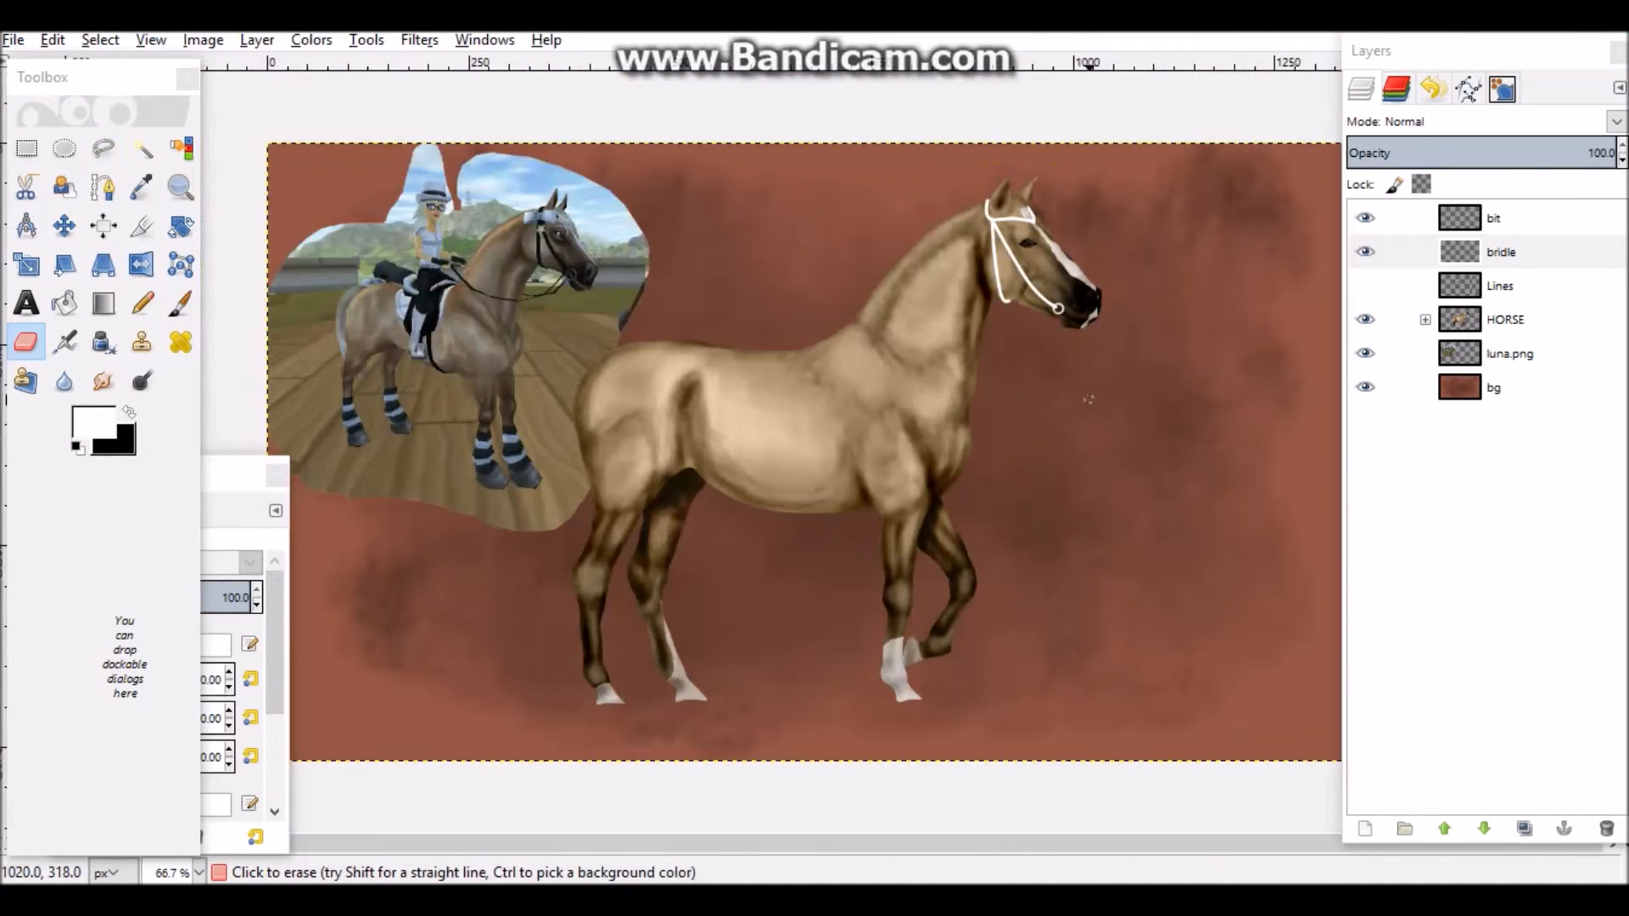
- Paste the striped wraps as a new layer and rotate them about 22.81° along the leg
left_click(1507, 218)
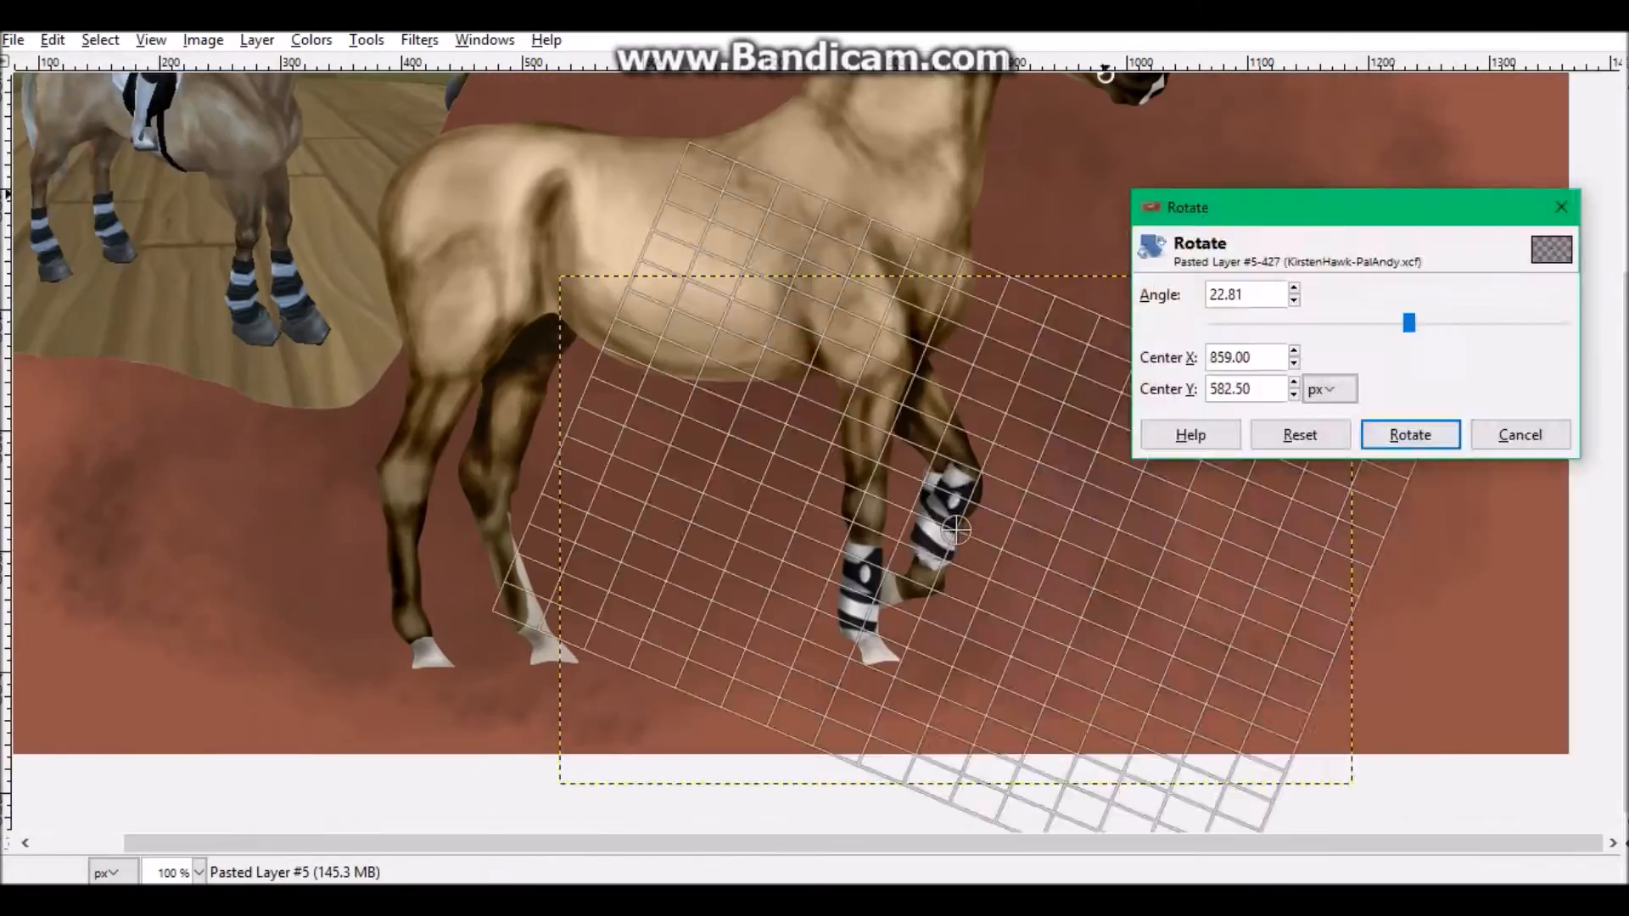
- Apply the rotation, then position and trim the wrap layers with Move and Eraser
left_click(1409, 434)
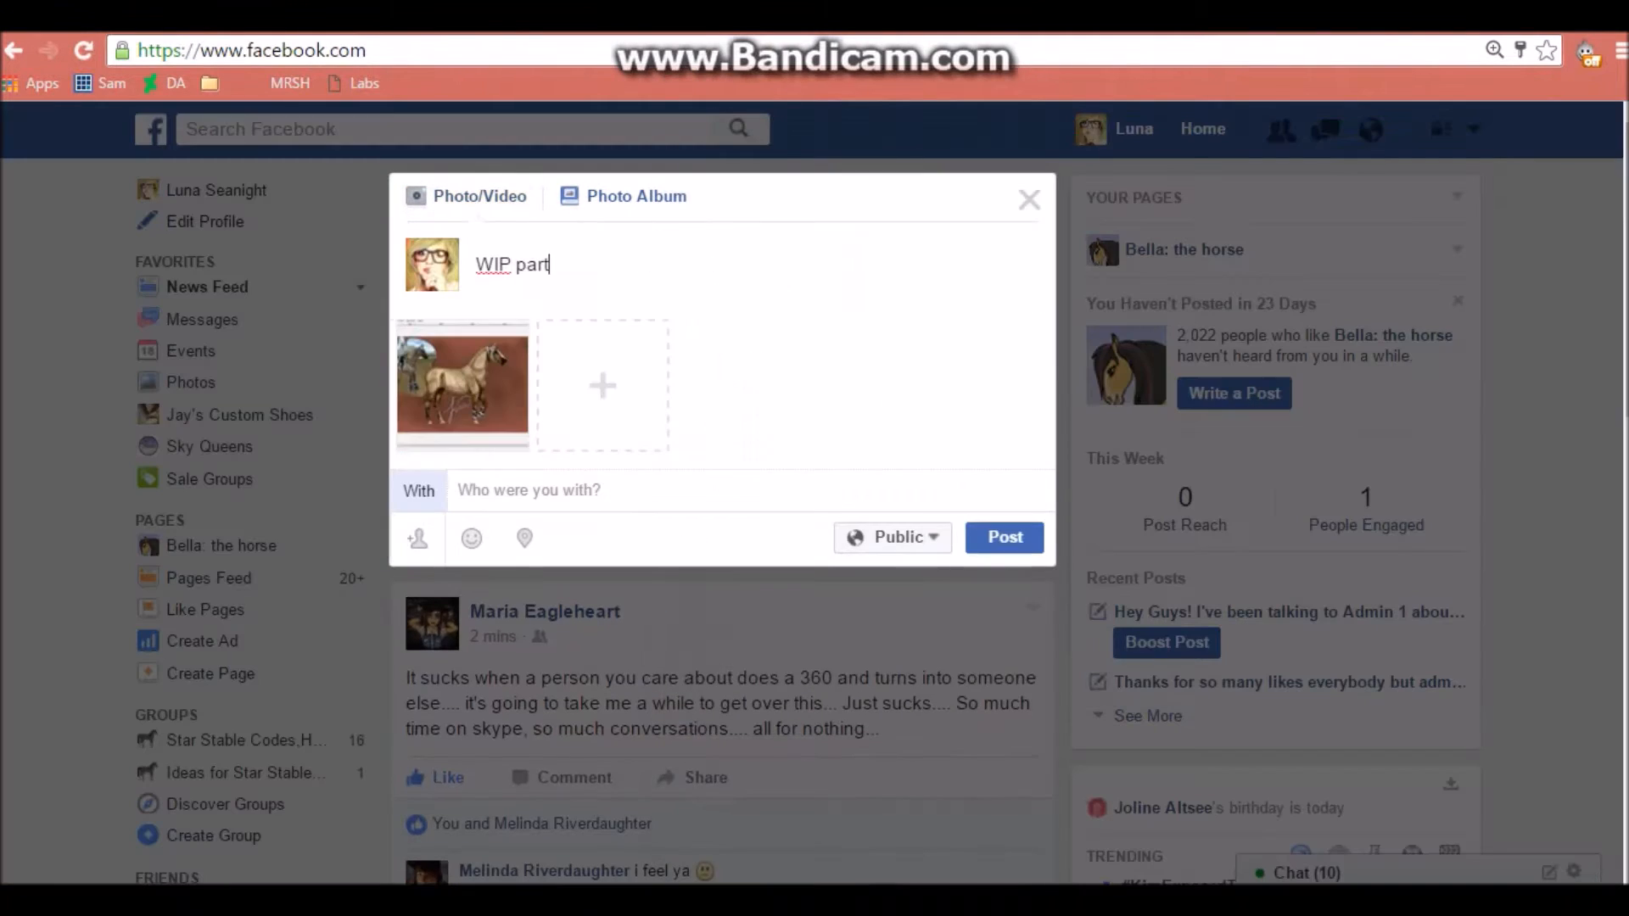
- Attach the horse screenshot to a Facebook Photo/Video post with a 'WIP part' caption
left_click(1003, 537)
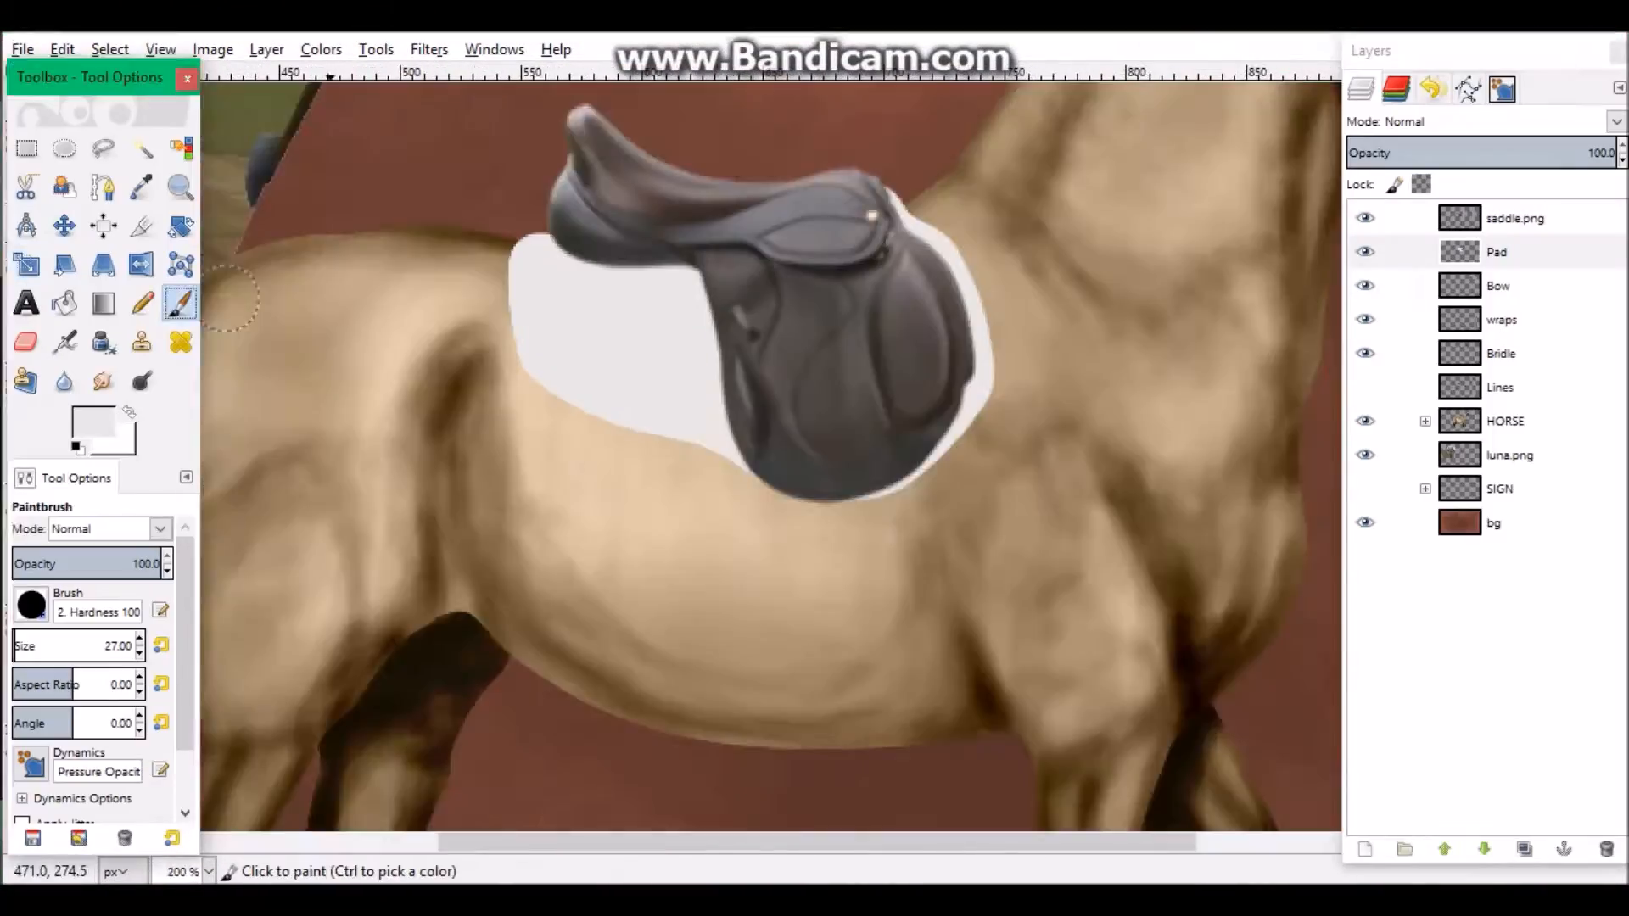
- Paint the white Pad layer under the saddle and set the foreground grey to acacac
left_click(102, 186)
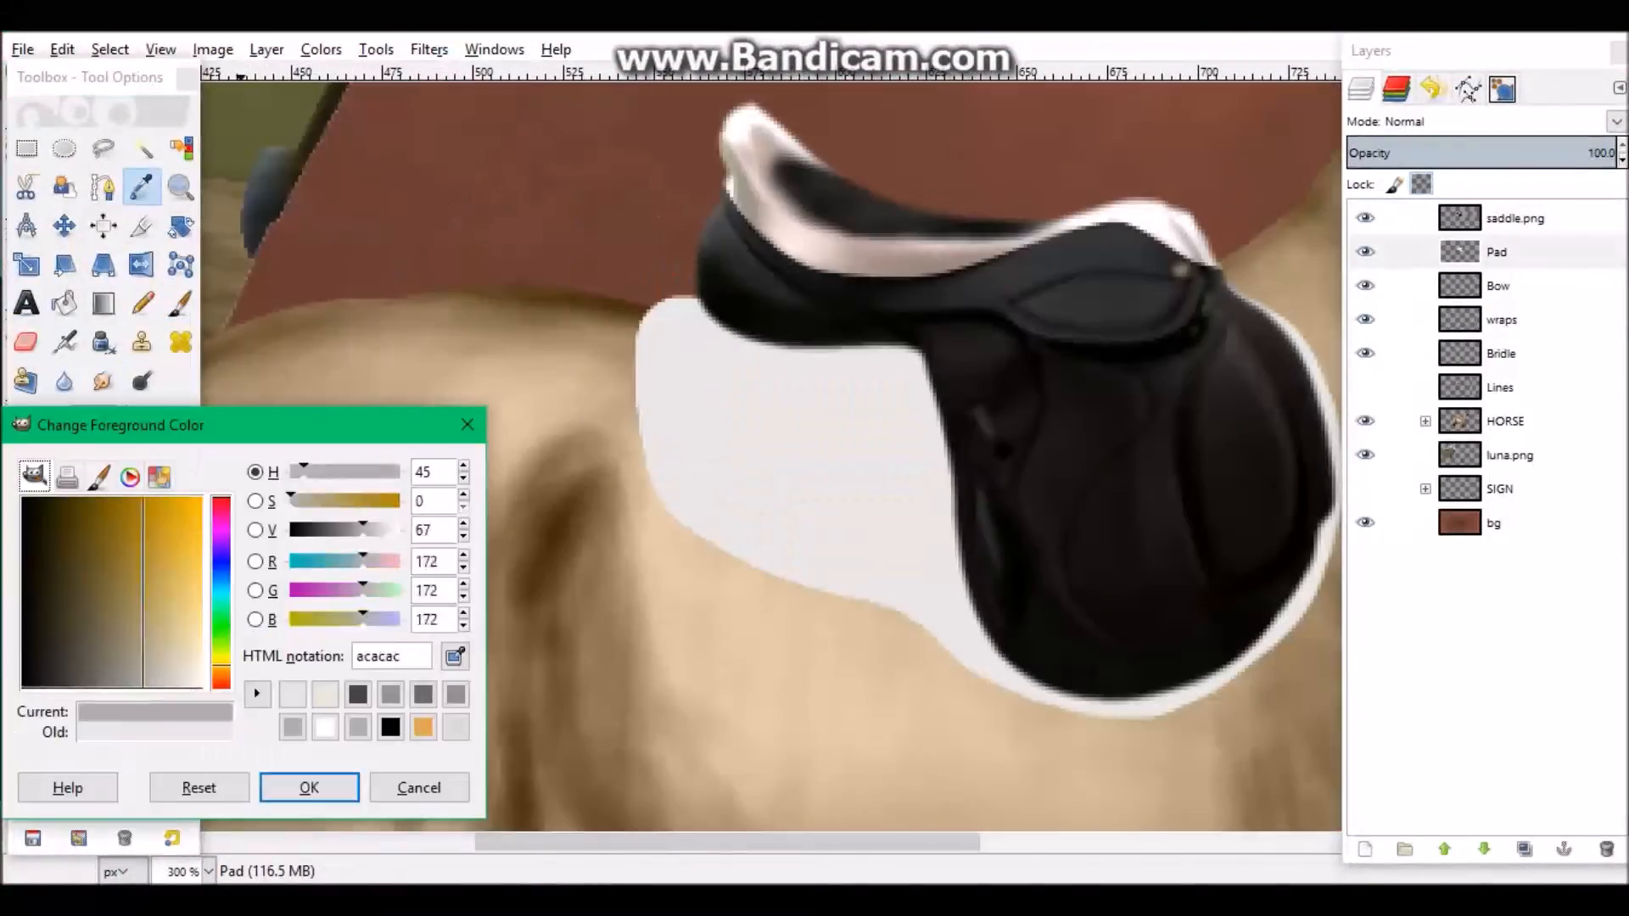
left_click(309, 788)
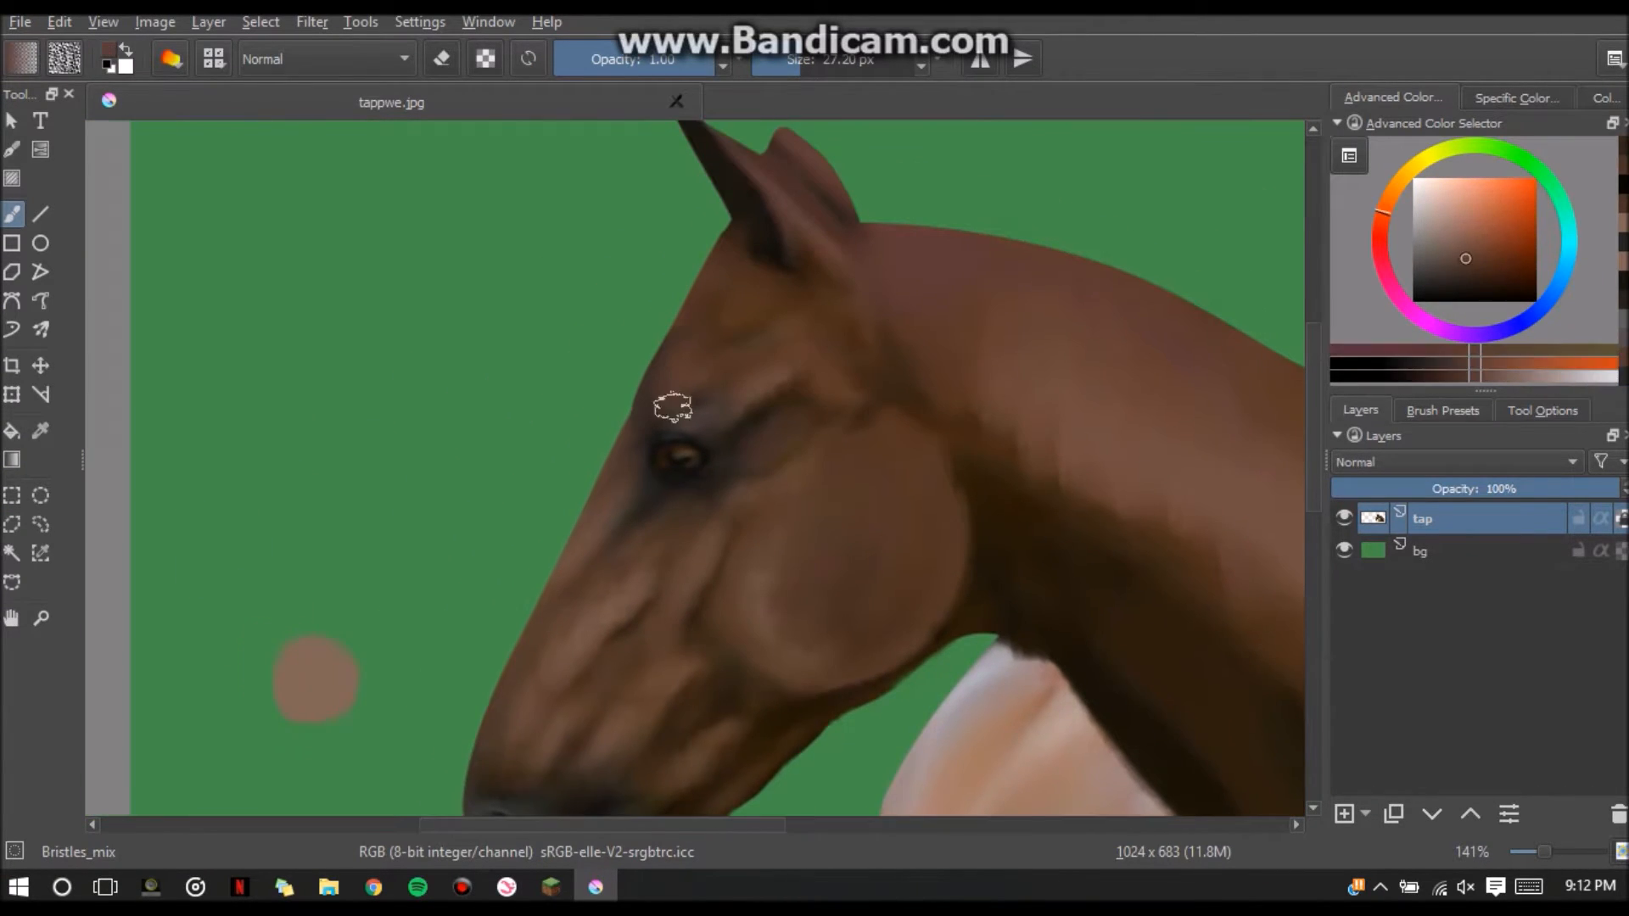
- Paint the horse's head and eye on the tap layer with the Bristles_mix brush
left_click(372, 888)
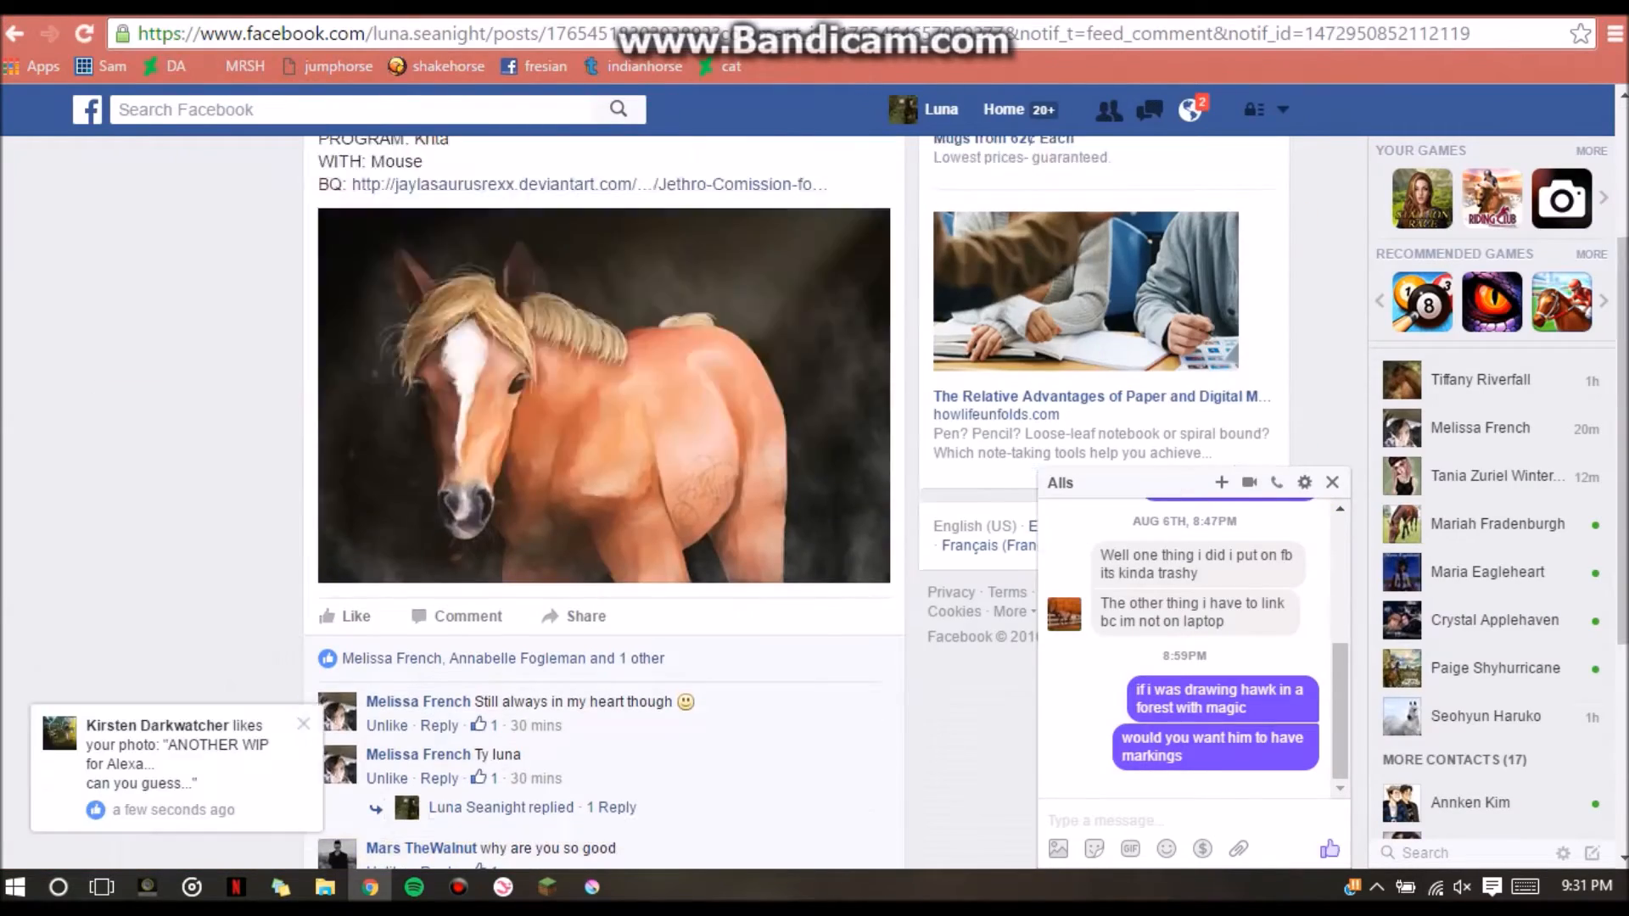
- Open the foal painting post from the Facebook notification
left_click(591, 888)
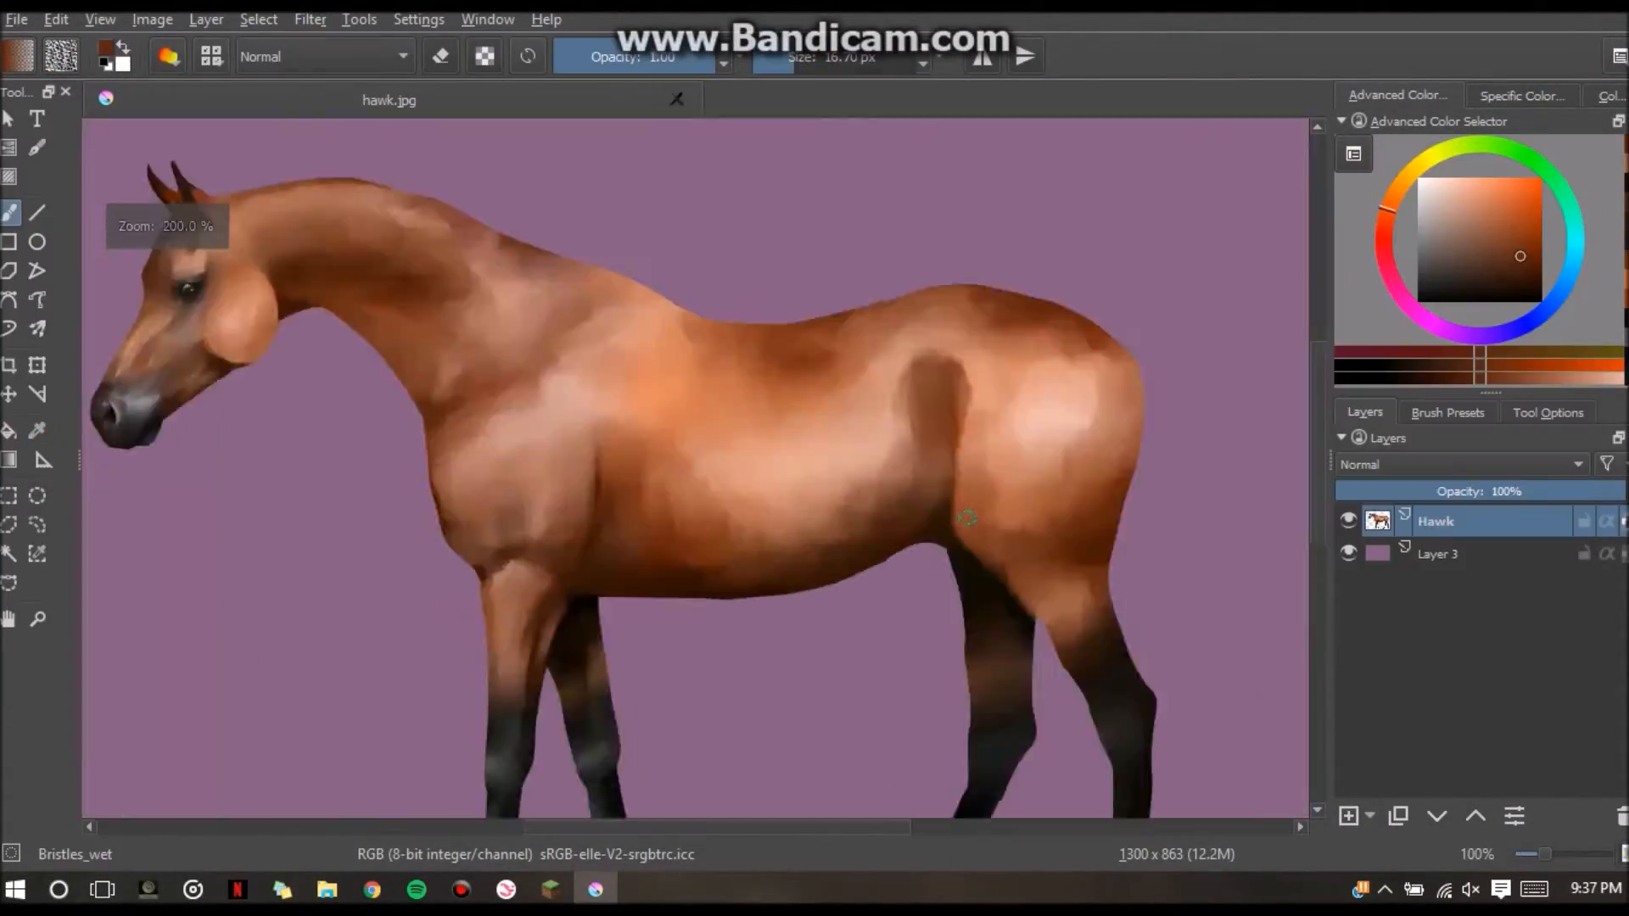
- Sketch mane and tail guides on a new layer and paint a black wavy tail
left_click(370, 890)
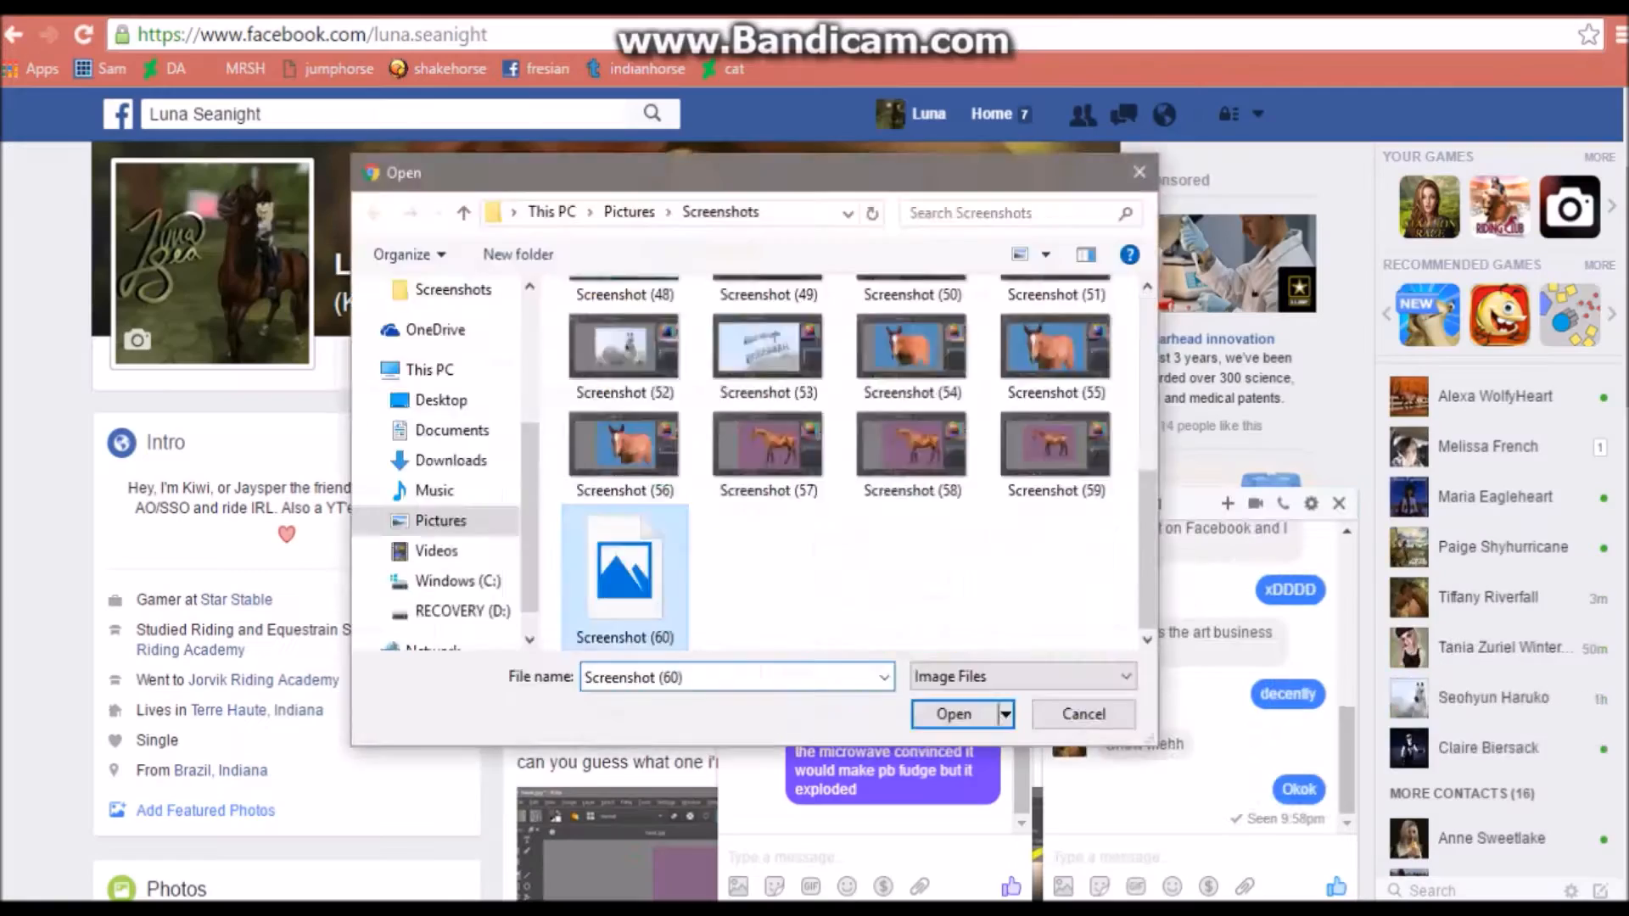
left_click(952, 713)
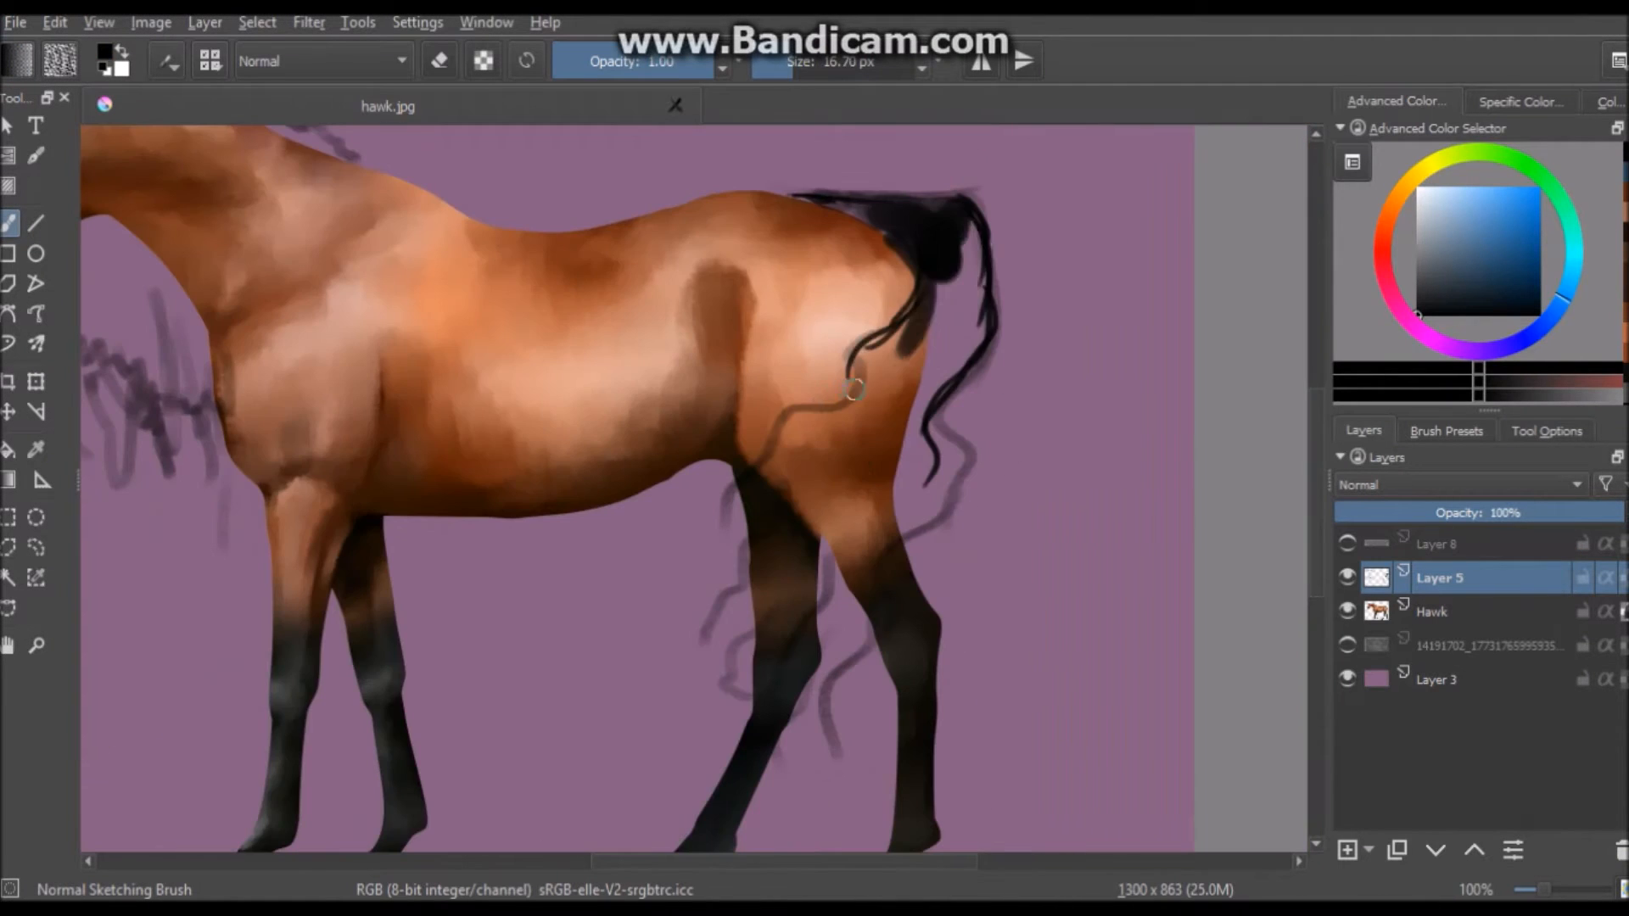